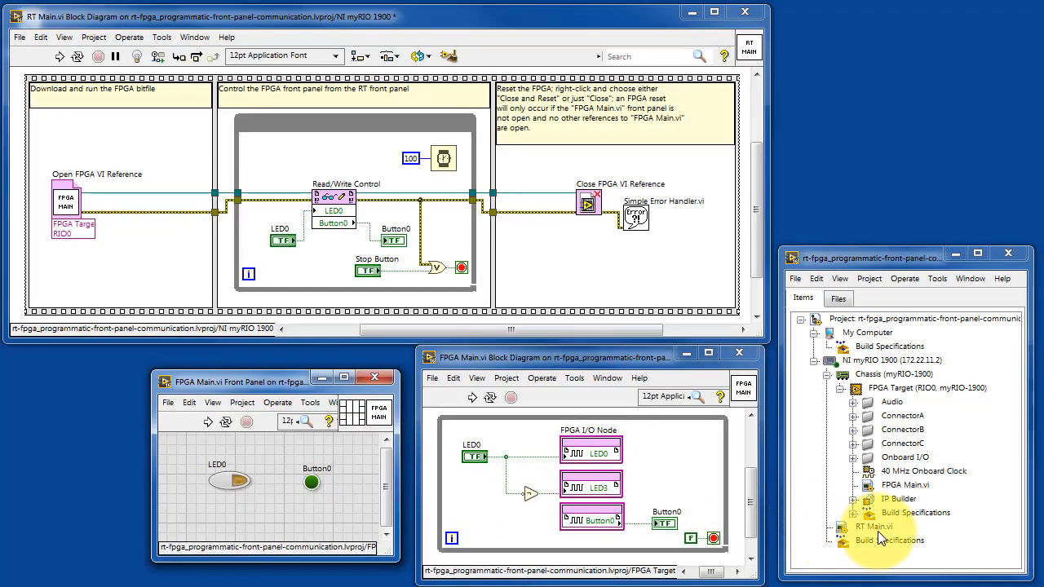
Review RT Main.vi and FPGA Main.vi, and configure the Open FPGA VI Reference to open the FPGA VI directly.
click(873, 525)
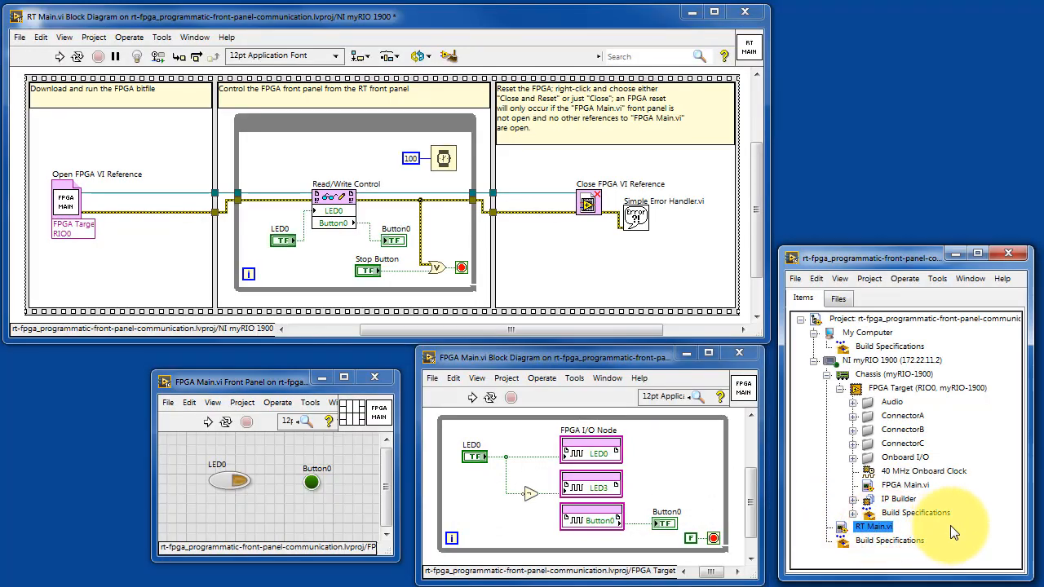
click(903, 484)
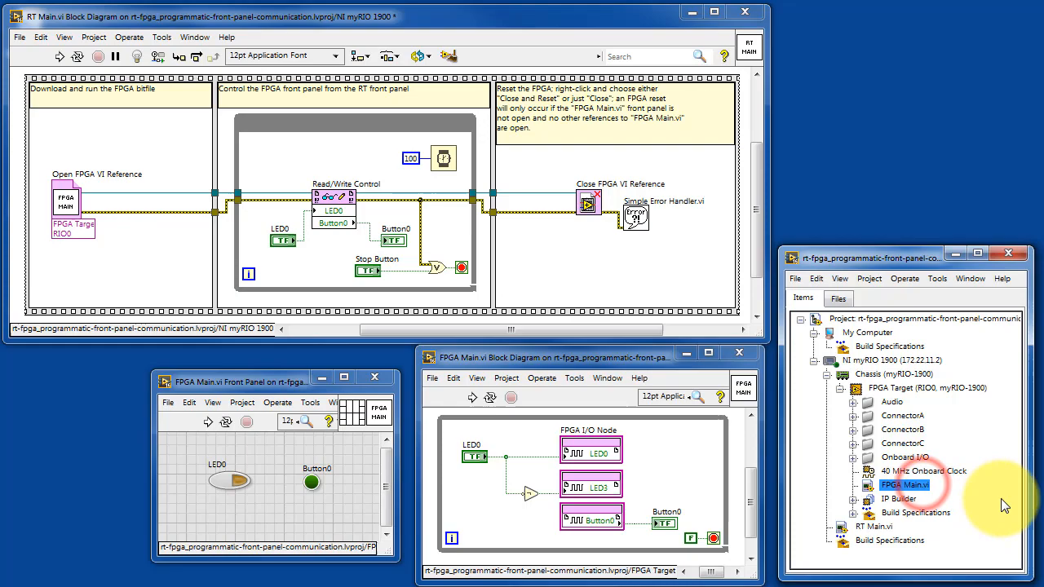
mouse_move(470, 525)
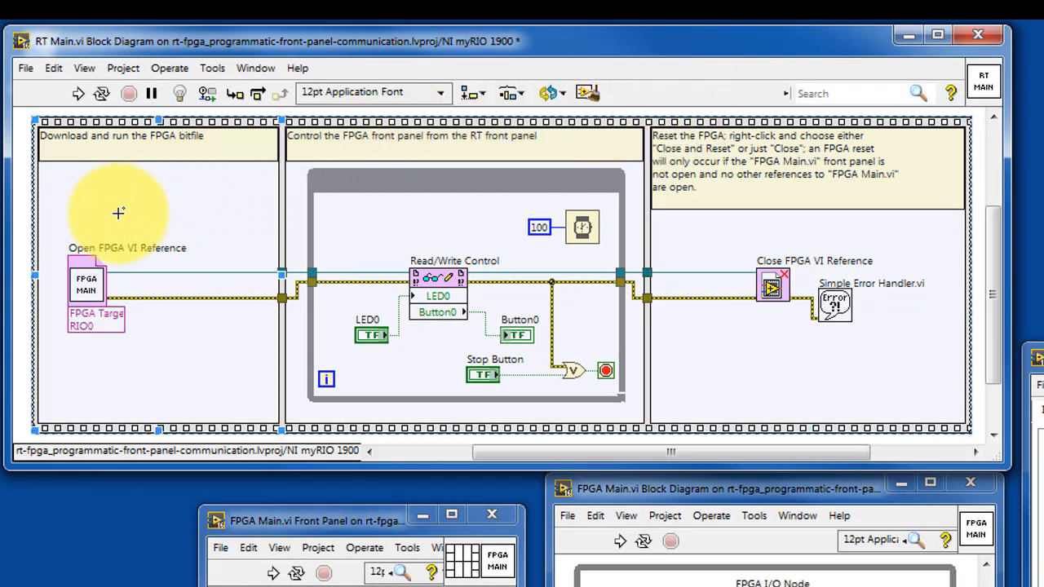
mouse_move(218, 199)
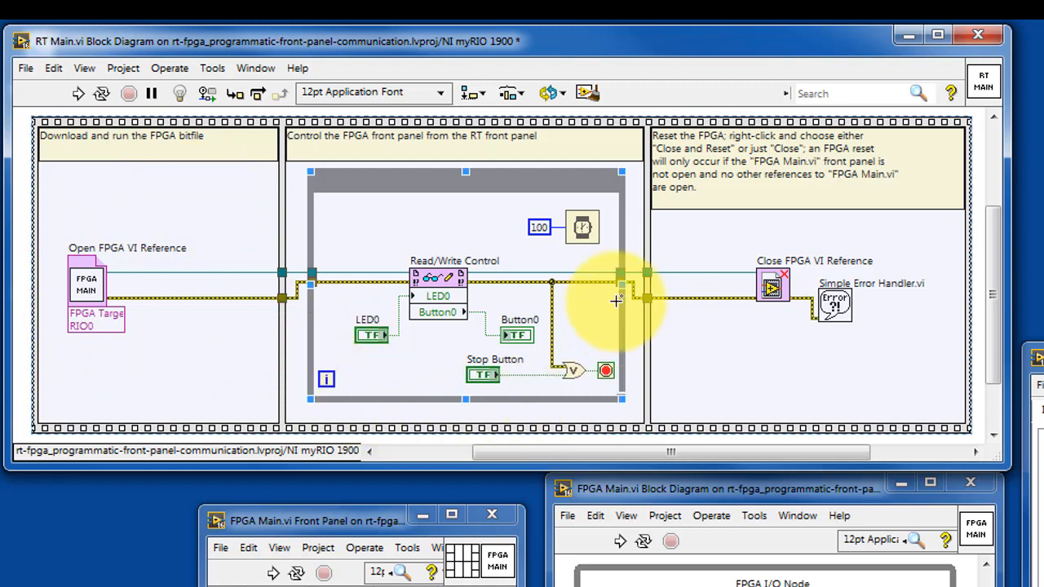
mouse_move(612, 416)
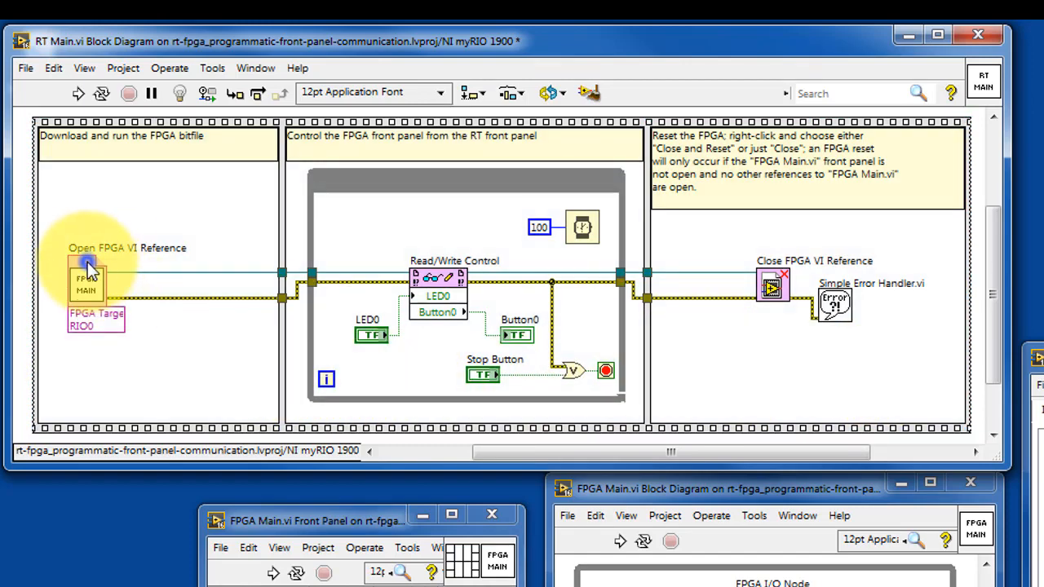
right_click(88, 269)
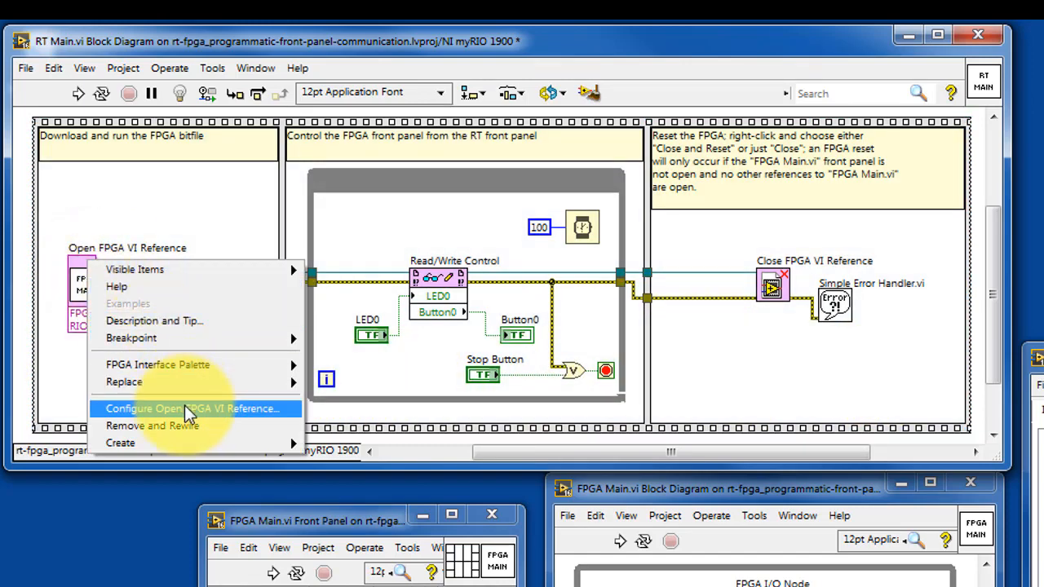
click(193, 408)
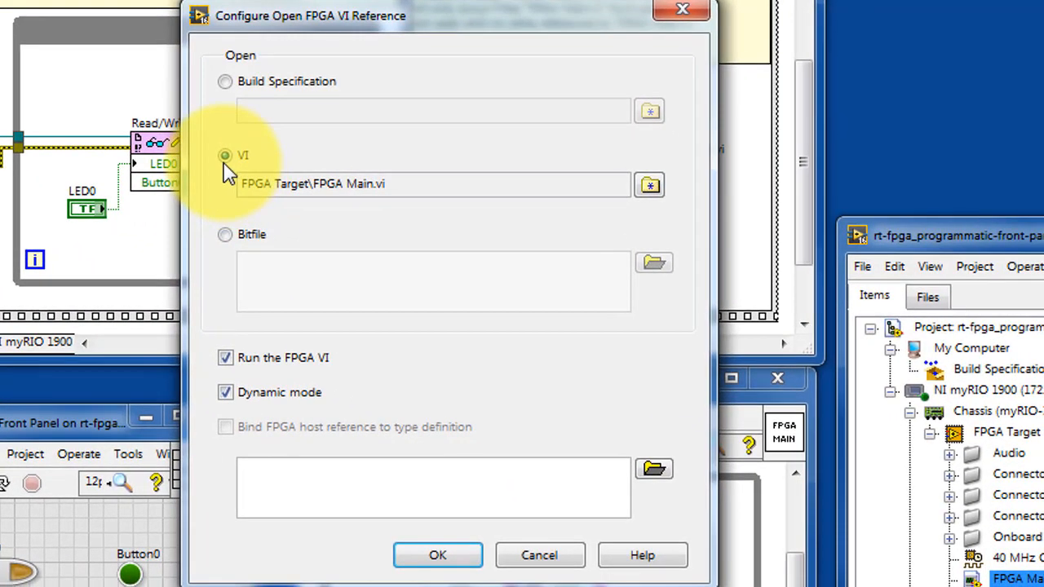
click(649, 186)
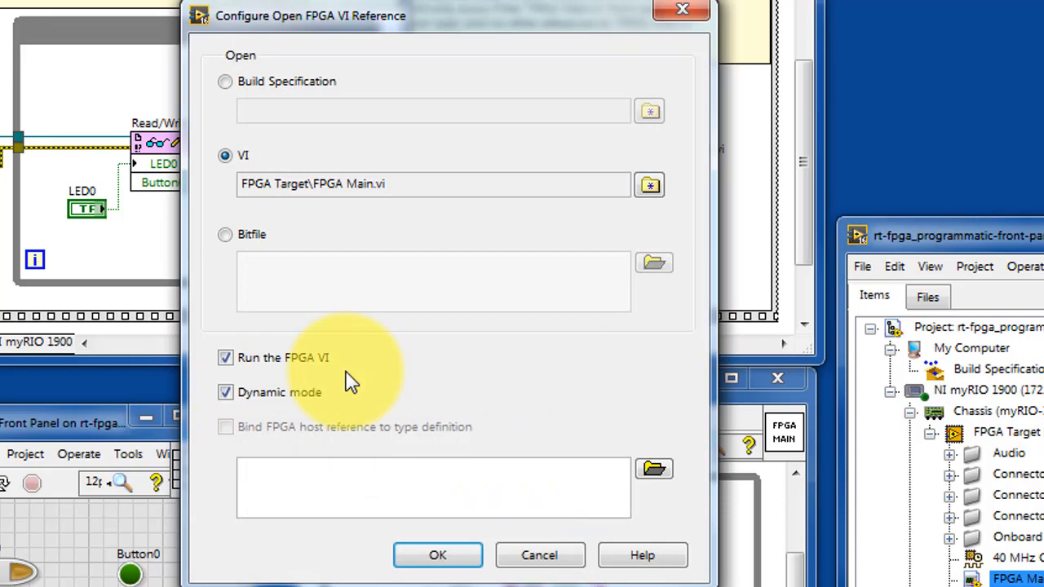
mouse_move(346, 367)
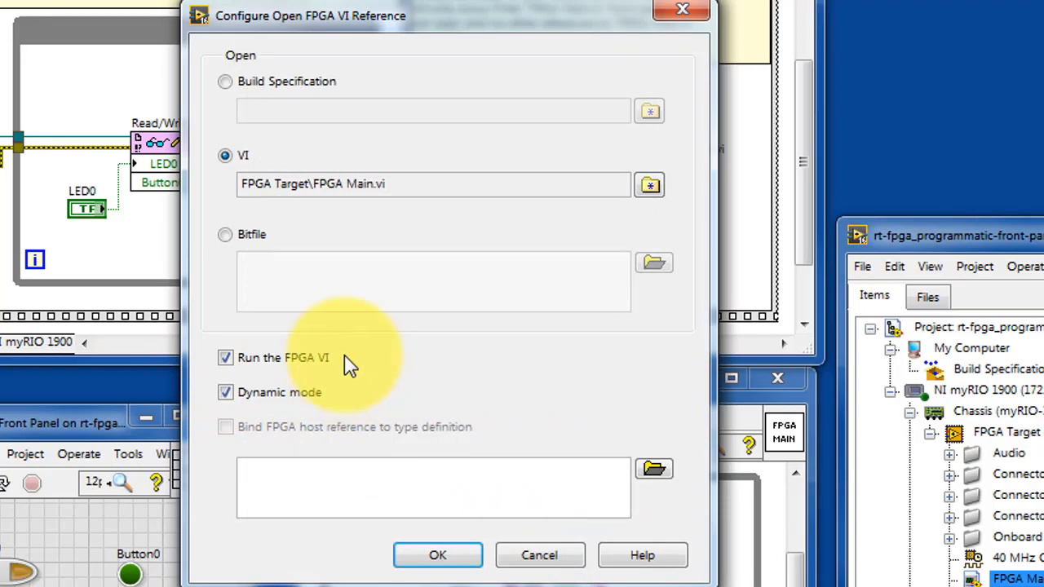
Show which FPGA front-panel controls can be read or written, then keep the FPGA Interface palette open as a window.
click(437, 554)
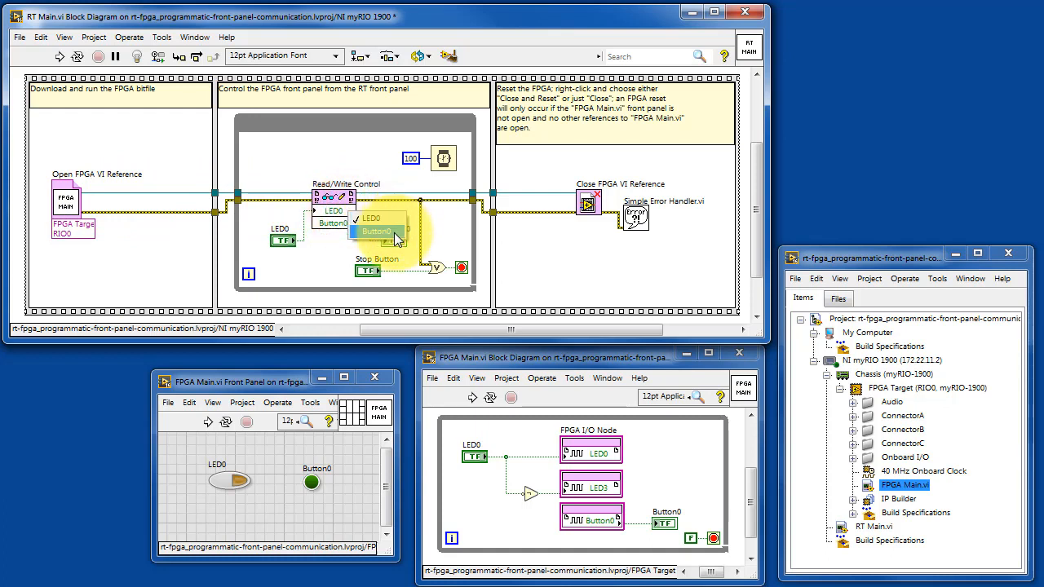
click(377, 231)
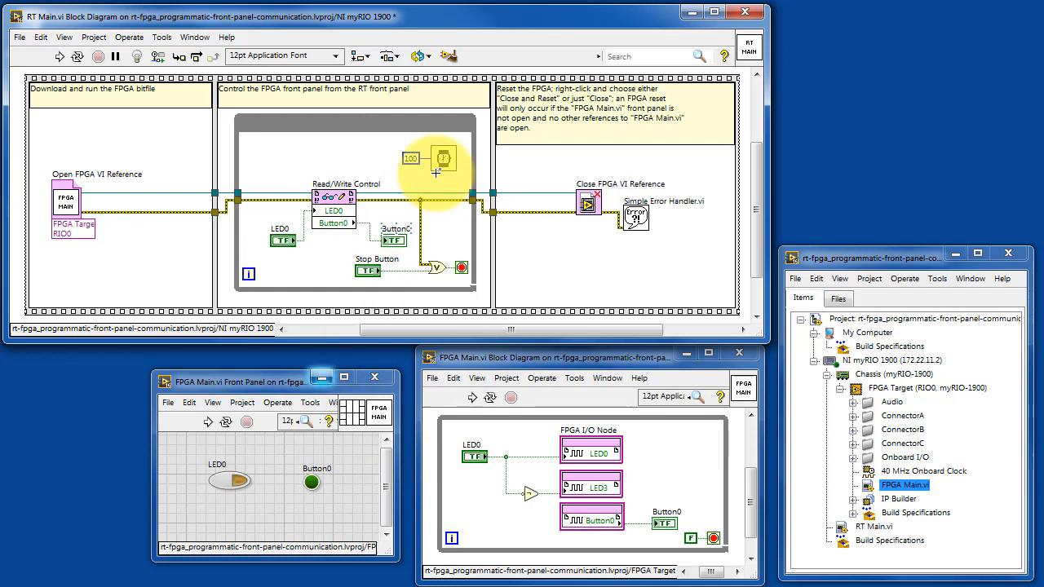
mouse_move(359, 227)
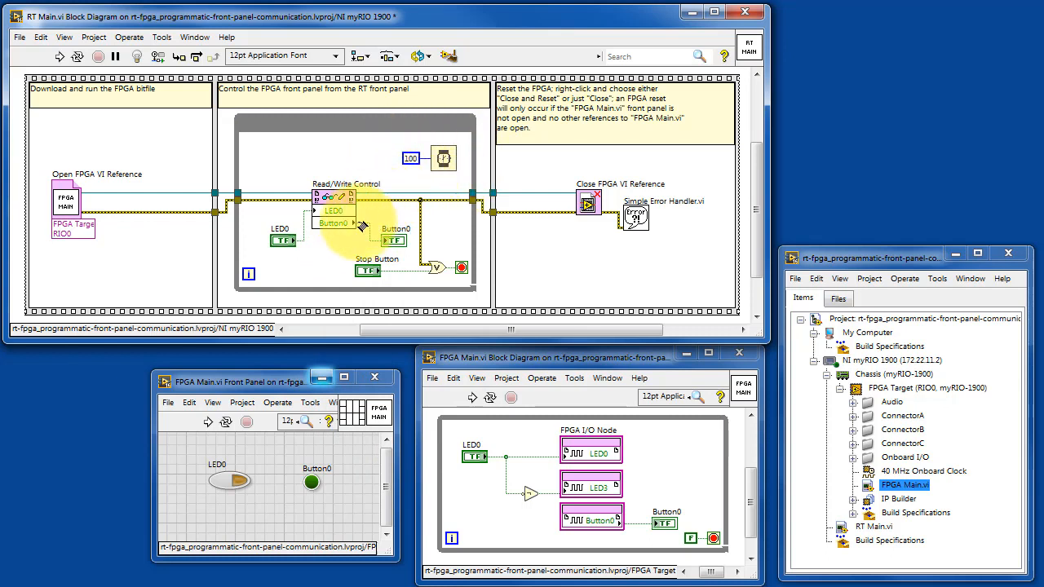
mouse_move(439, 202)
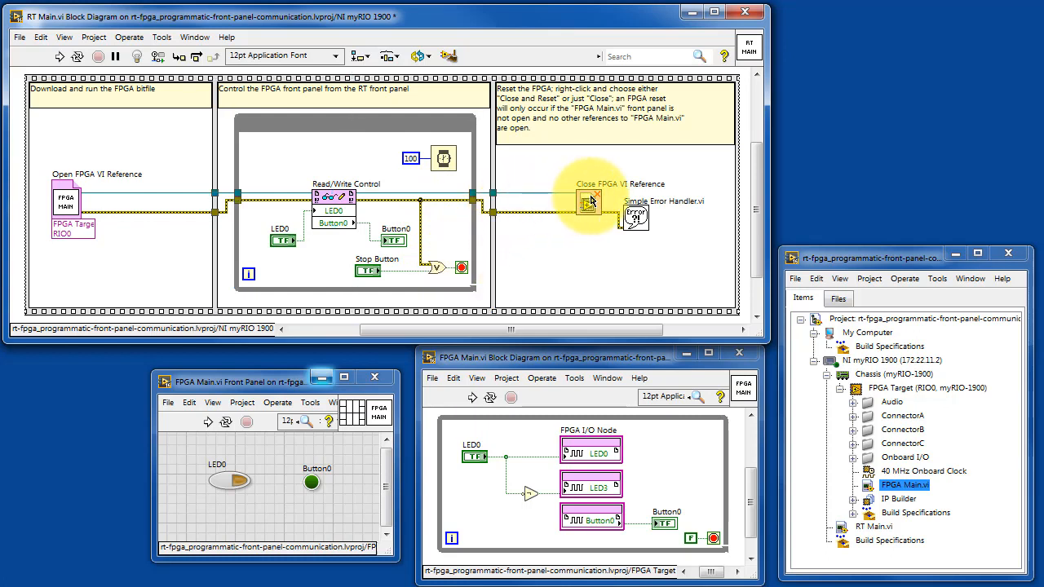
mouse_move(694, 287)
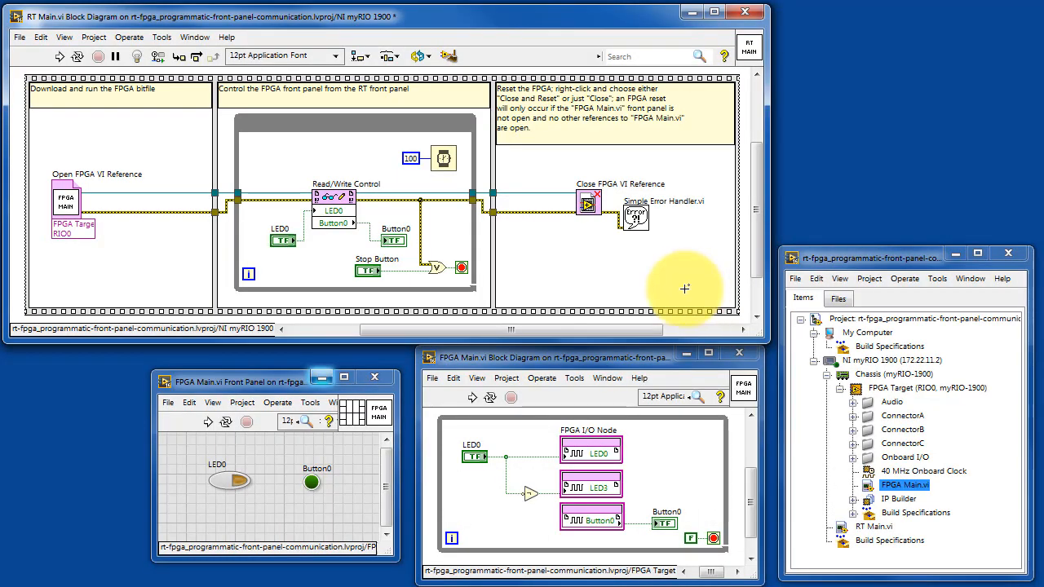
right_click(685, 289)
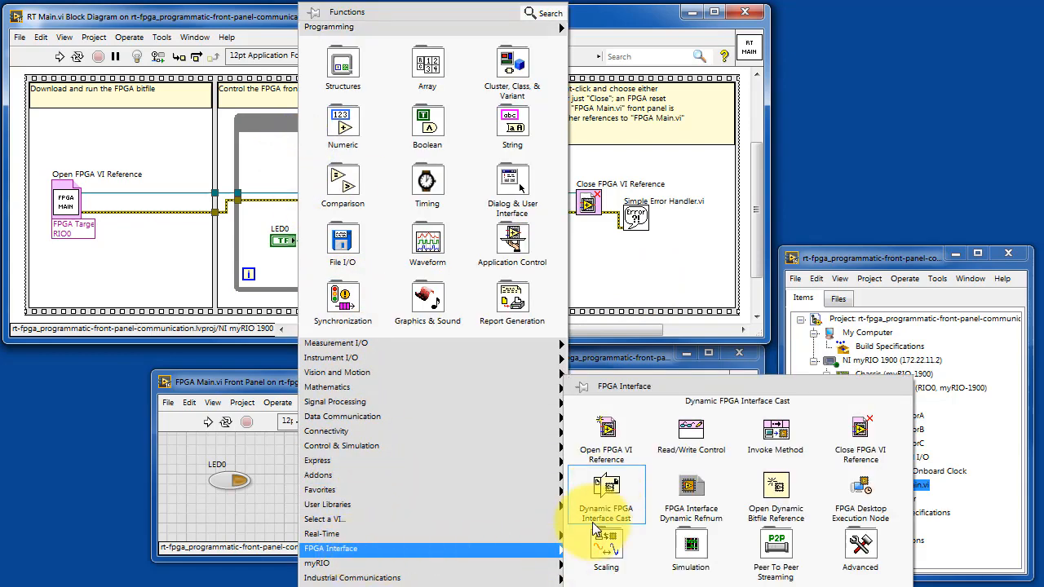
click(692, 432)
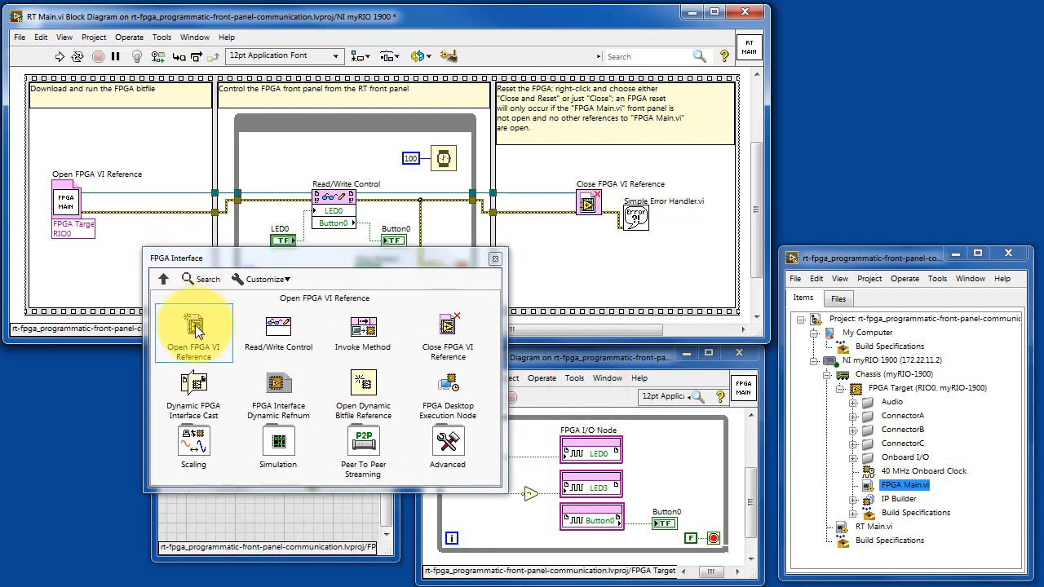
mouse_move(277, 332)
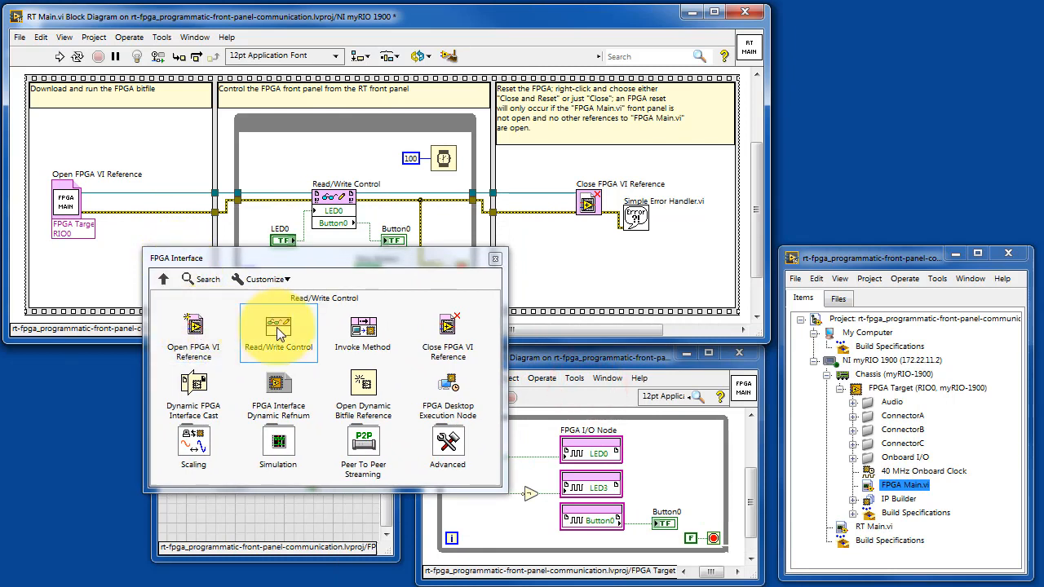